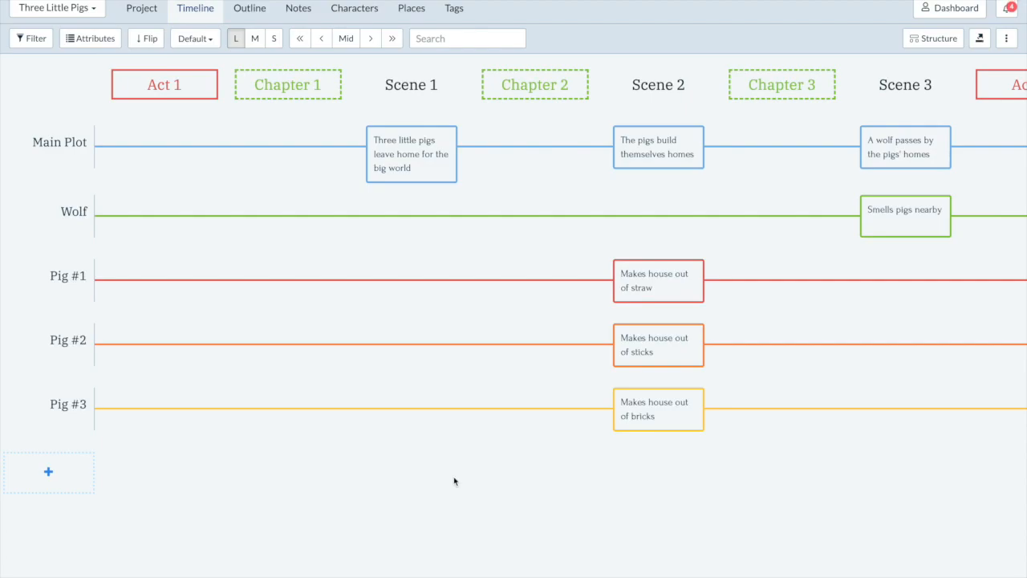
mouse_move(245, 184)
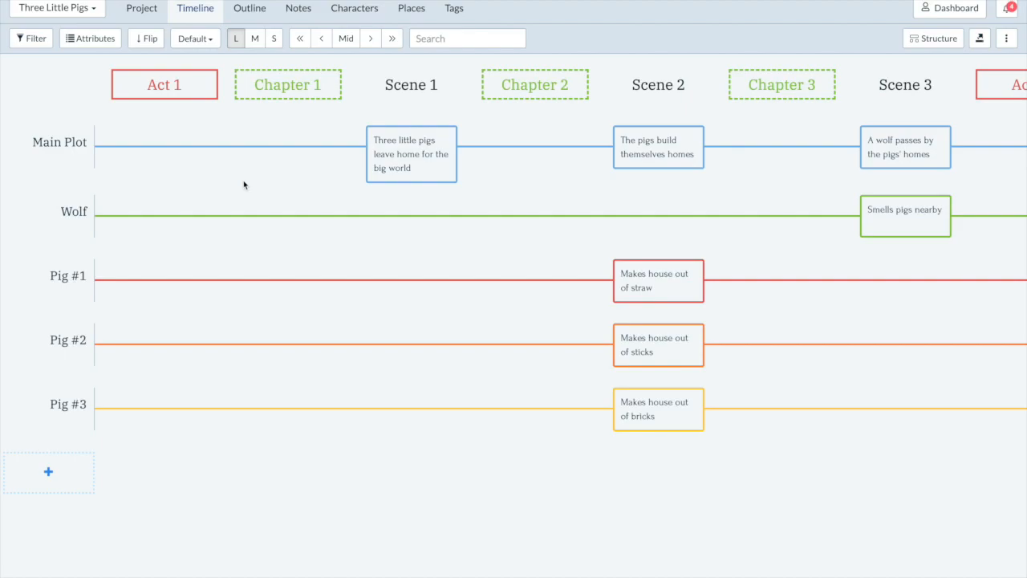
mouse_move(303, 249)
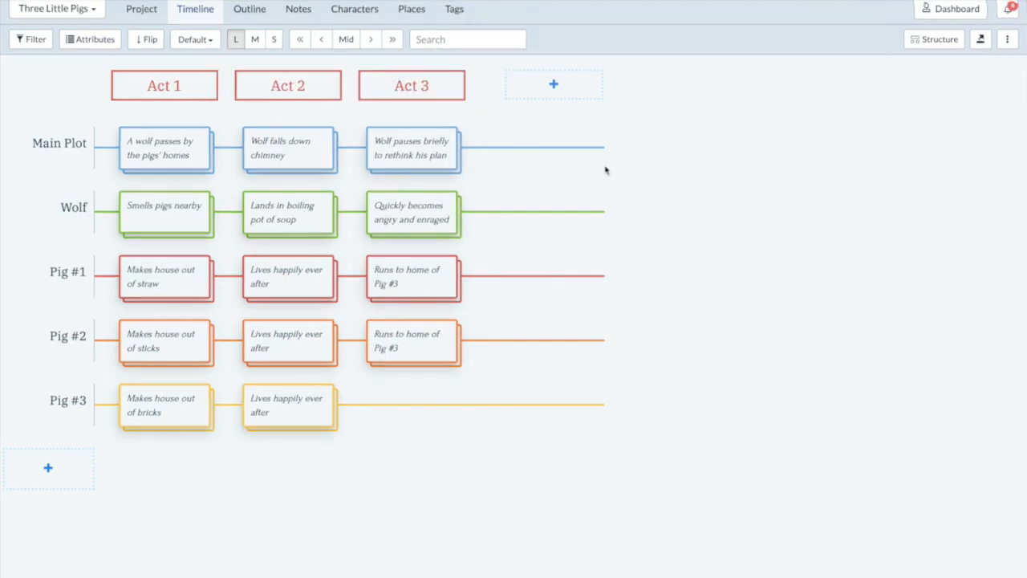
Stack the timeline by act and scroll right across the whole story.
left_click(194, 38)
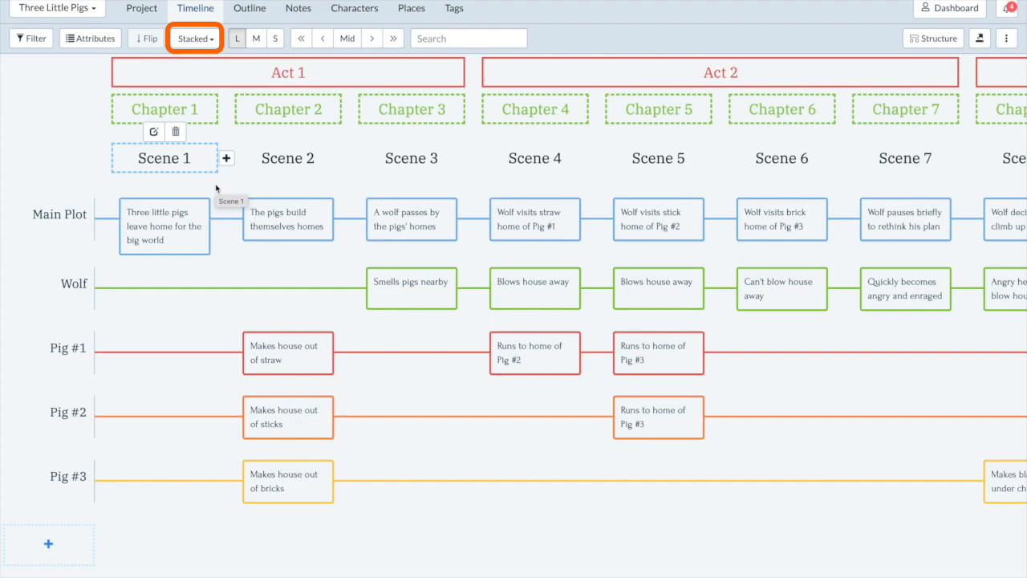
scroll("right", 3)
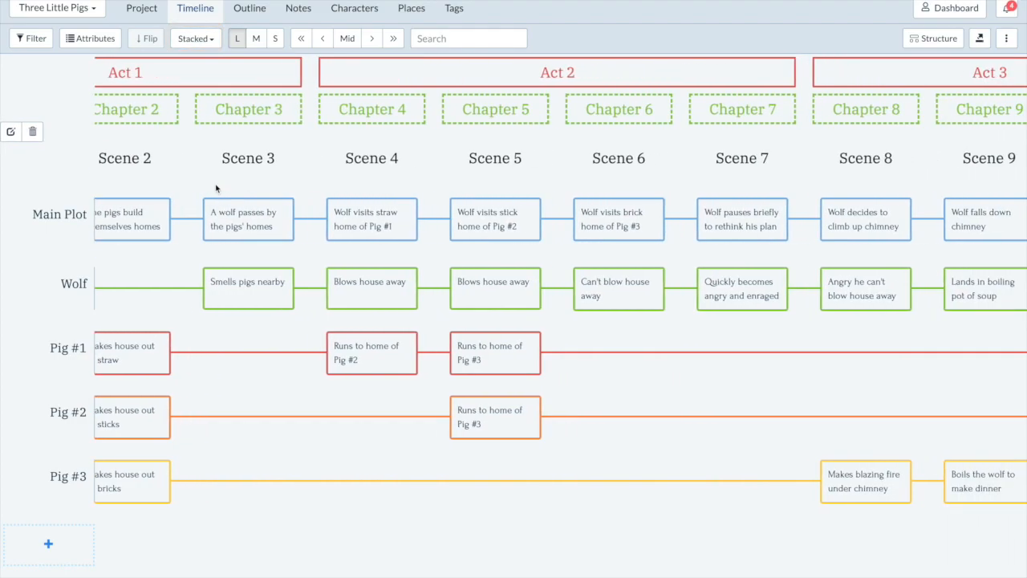
scroll("right", 3)
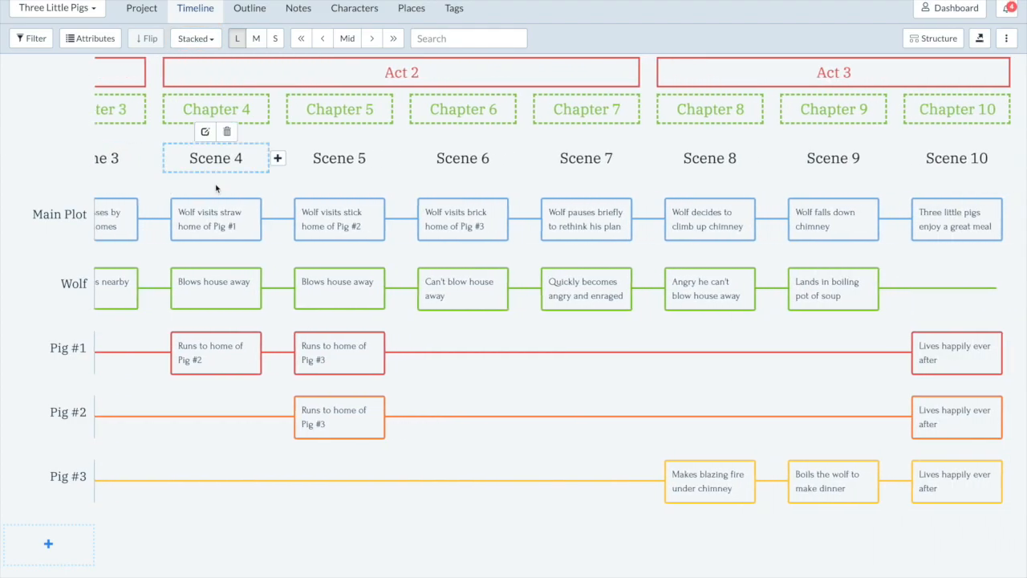
left_click(195, 38)
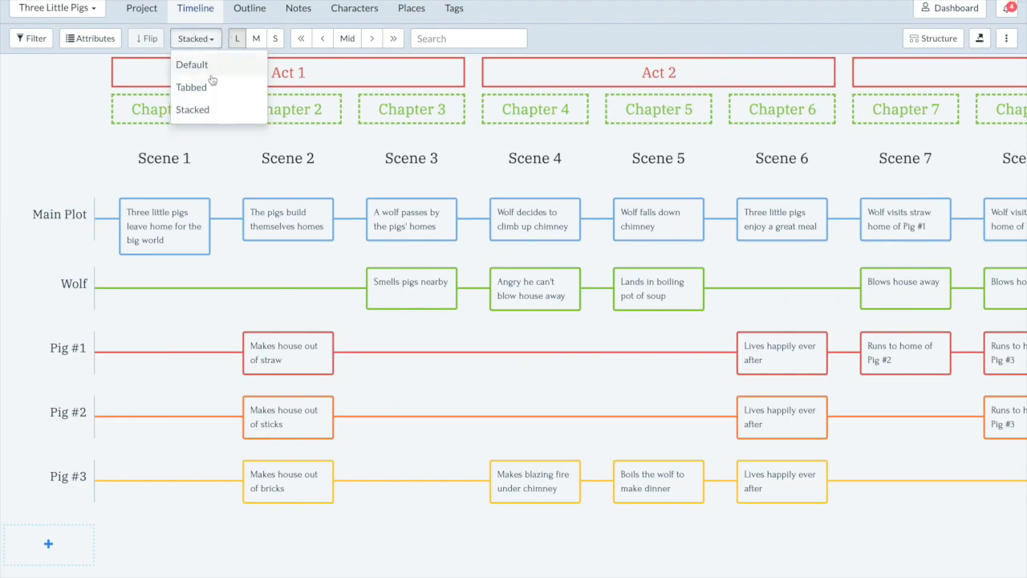
Switch the timeline to Tabbed view, with Act 1, Act 2 and Act 3 as tabs.
left_click(191, 87)
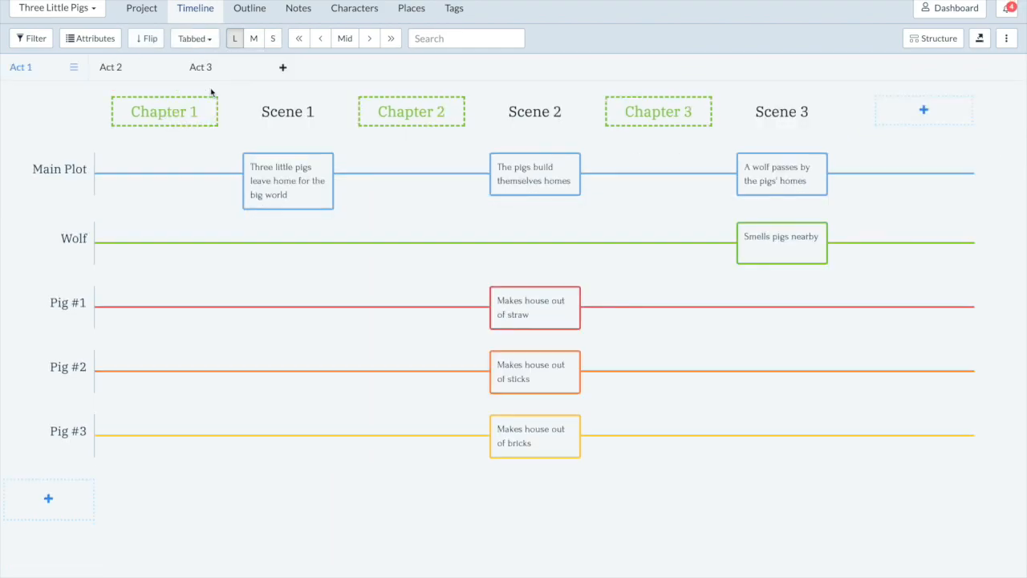
left_click(194, 38)
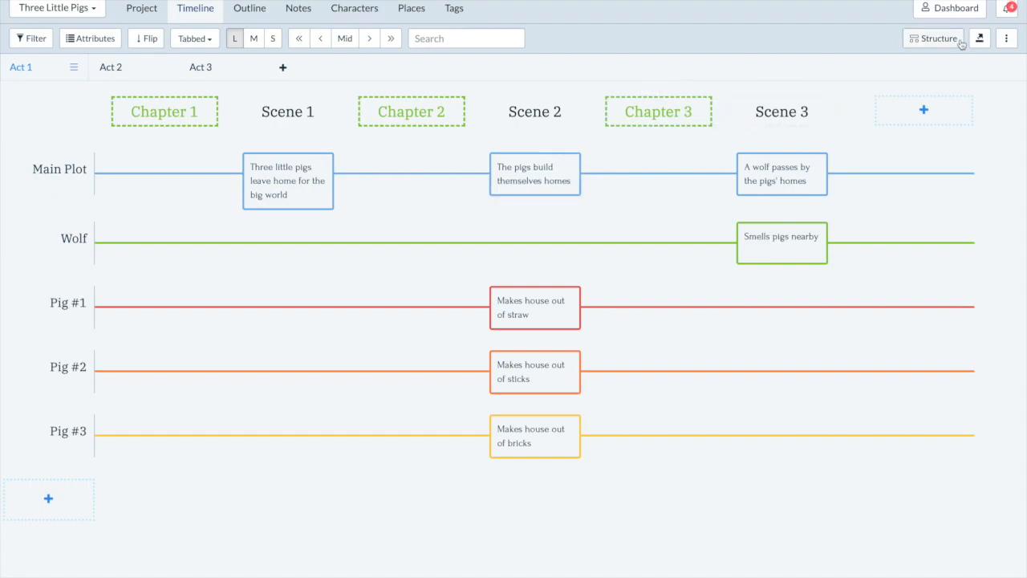
left_click(933, 38)
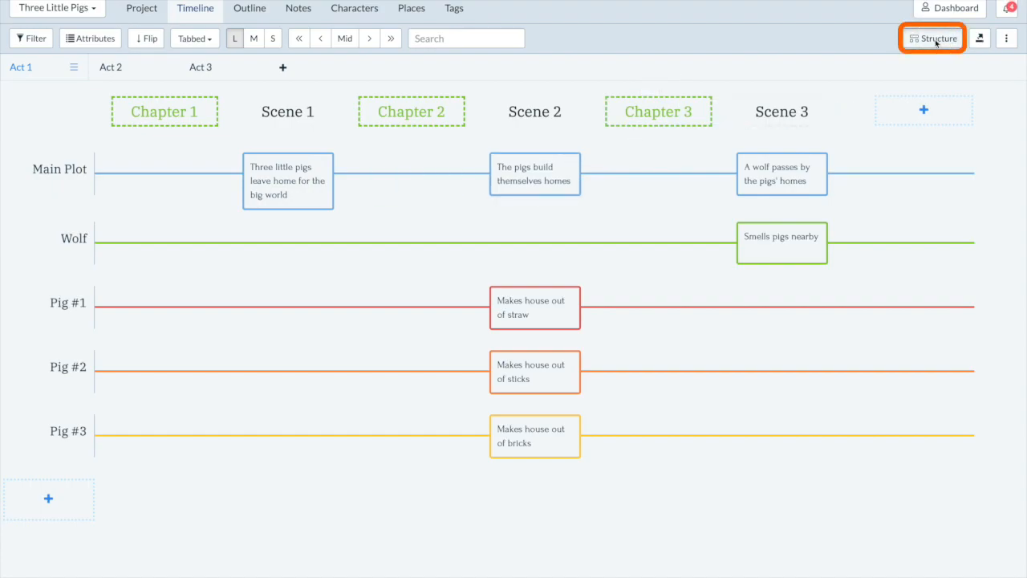
Review the Act, Chapter and Scene levels in Timeline Structure, then close it.
left_click(931, 37)
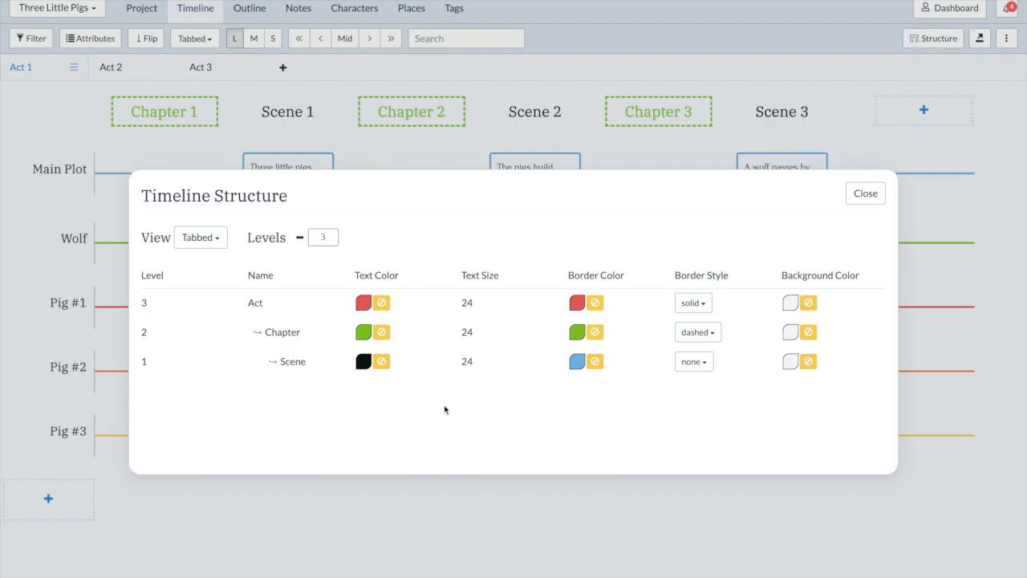
left_click(865, 193)
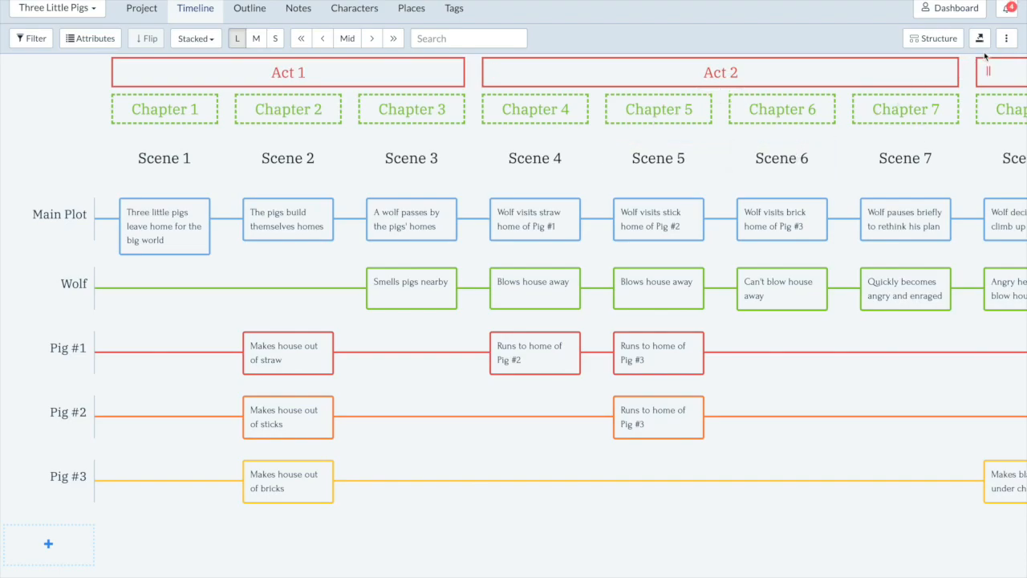
In Restructure Timeline, change Scene 1's level so Chapter 1 spans two scenes.
left_click(1006, 37)
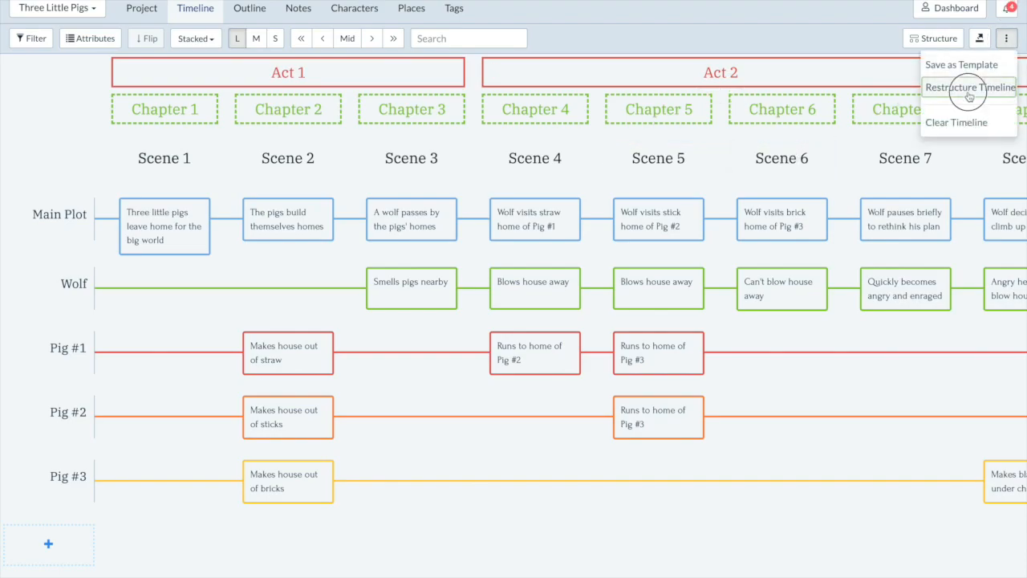
left_click(969, 87)
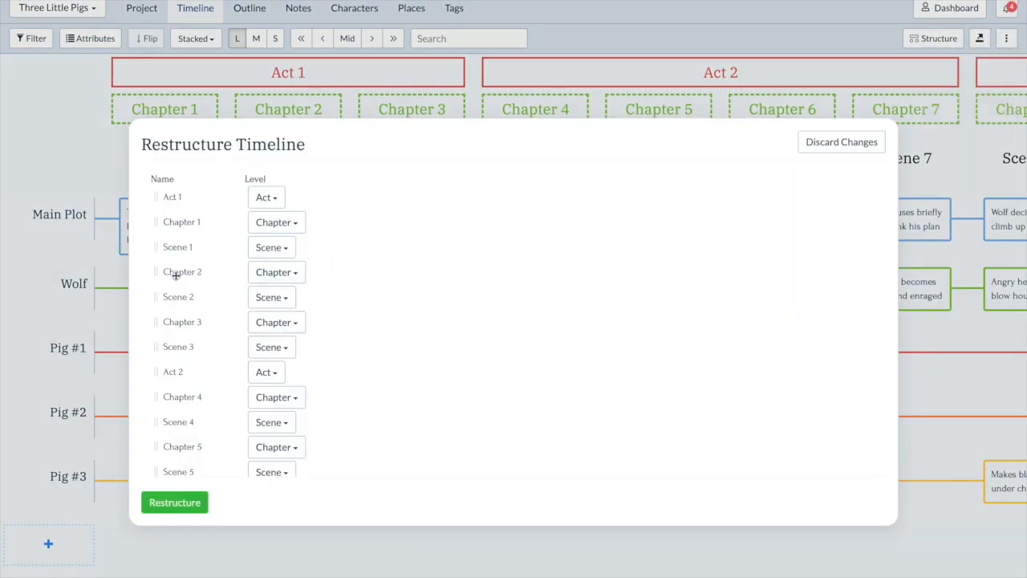
mouse_move(175, 297)
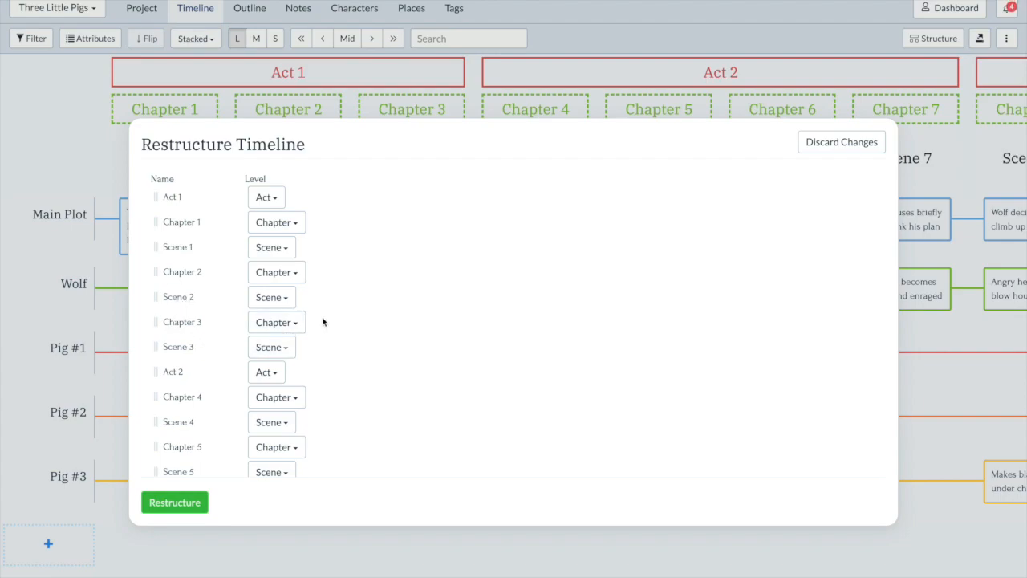
left_click(271, 246)
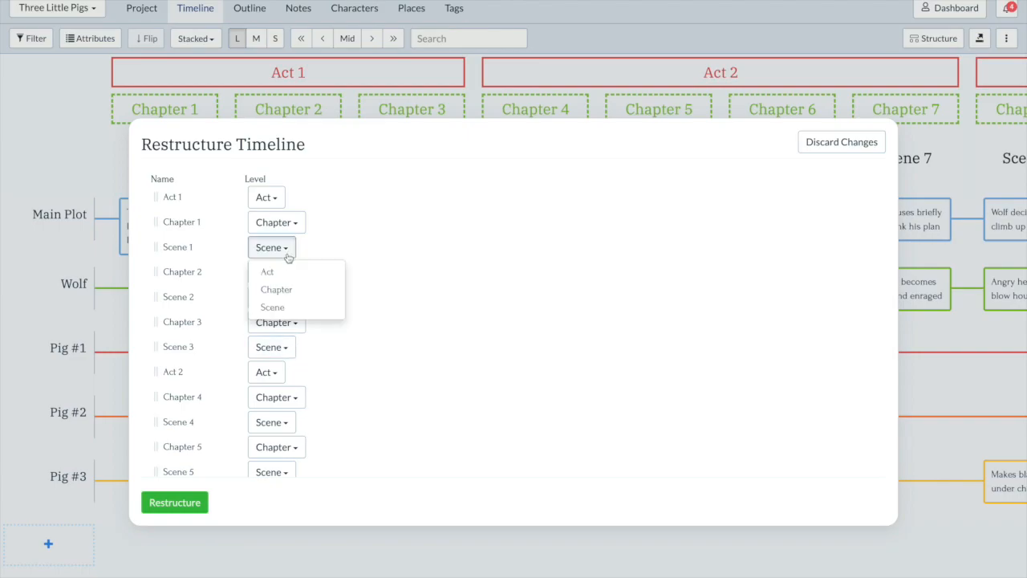
mouse_move(297, 289)
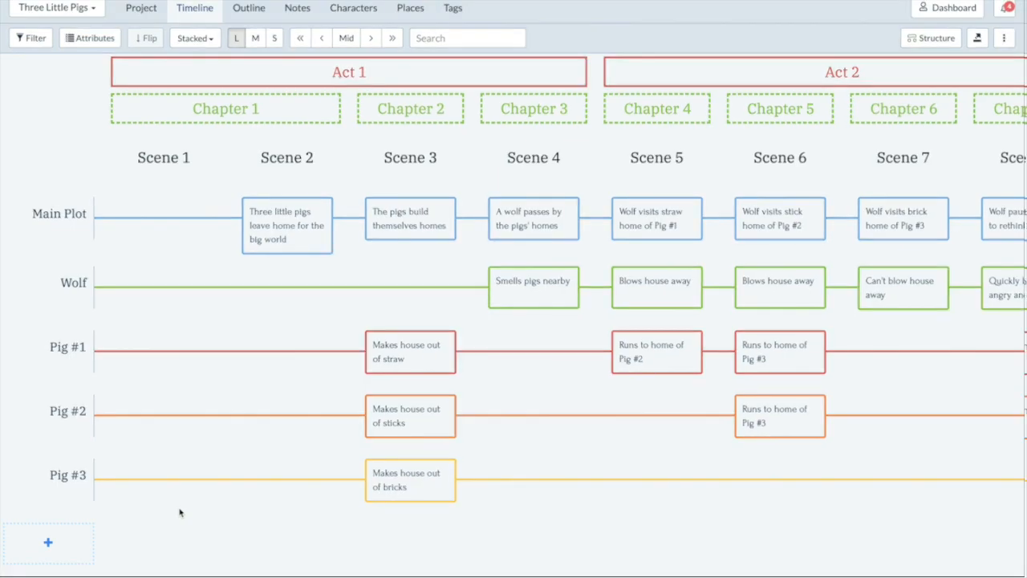
Open the series book list to pick Book 2.
left_click(56, 8)
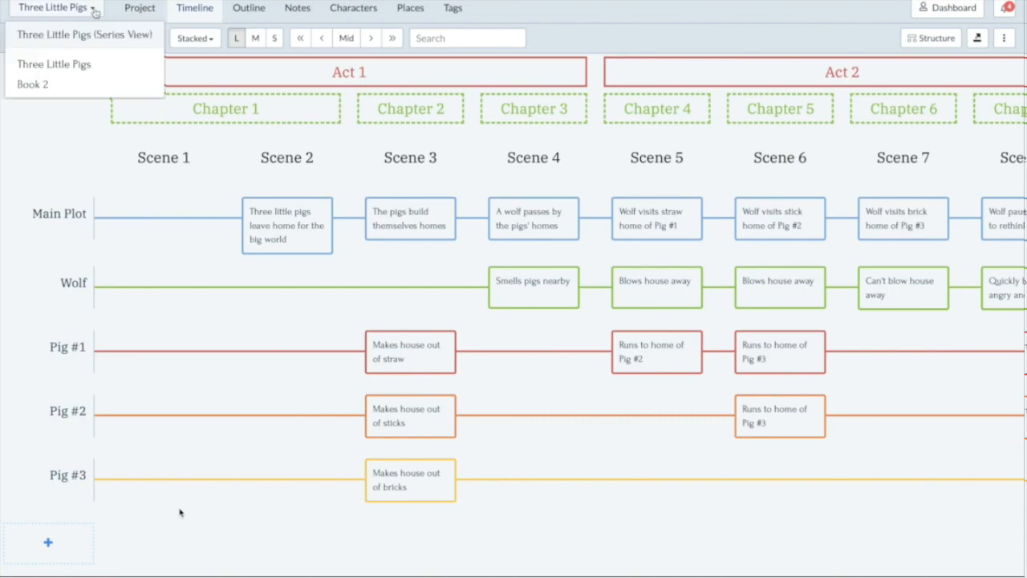
mouse_move(63, 85)
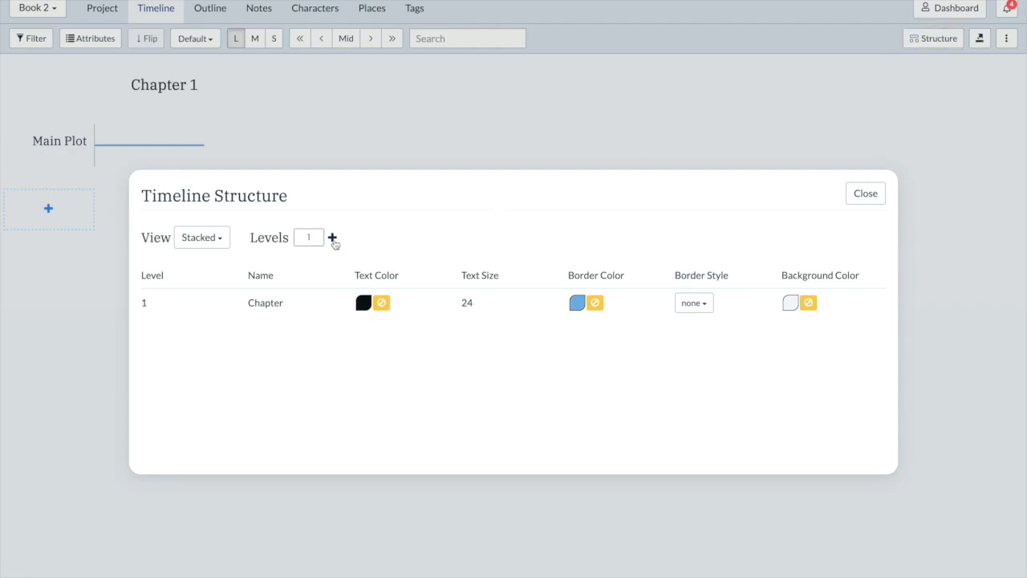
Add a level to Book 2's structure named Waffles, keeping the Stacked view.
left_click(333, 238)
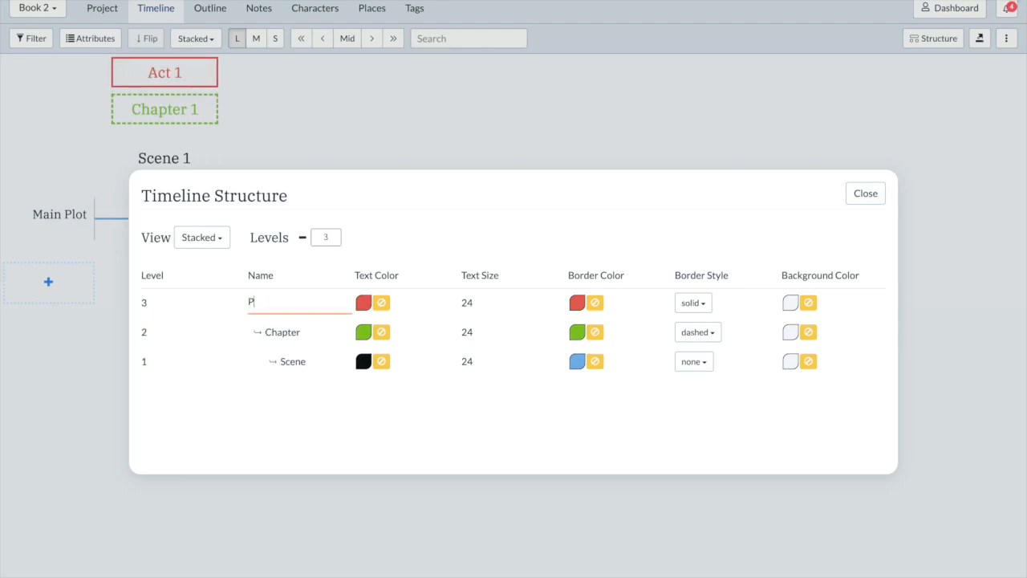
type("Pancakes")
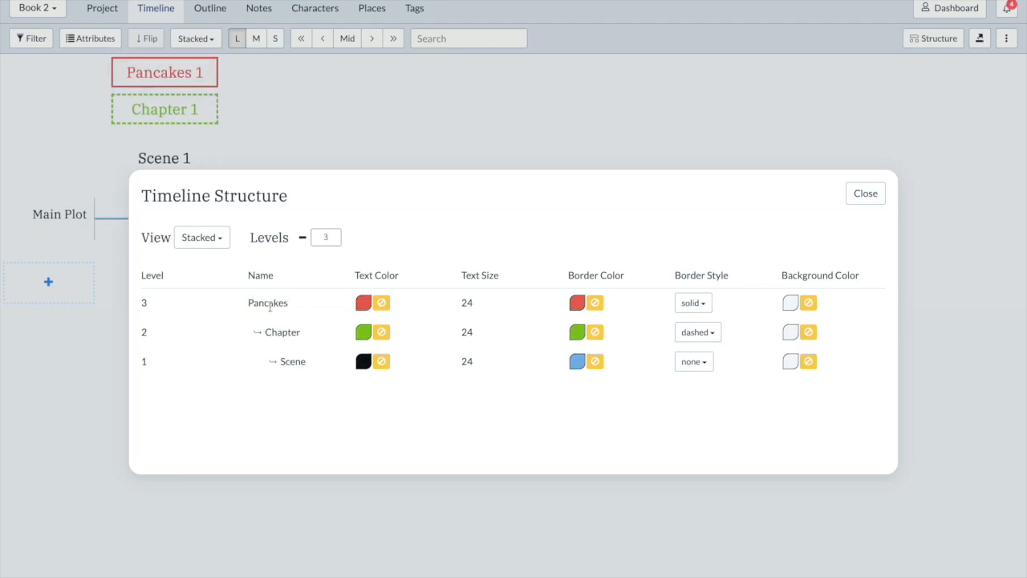
type("Scone")
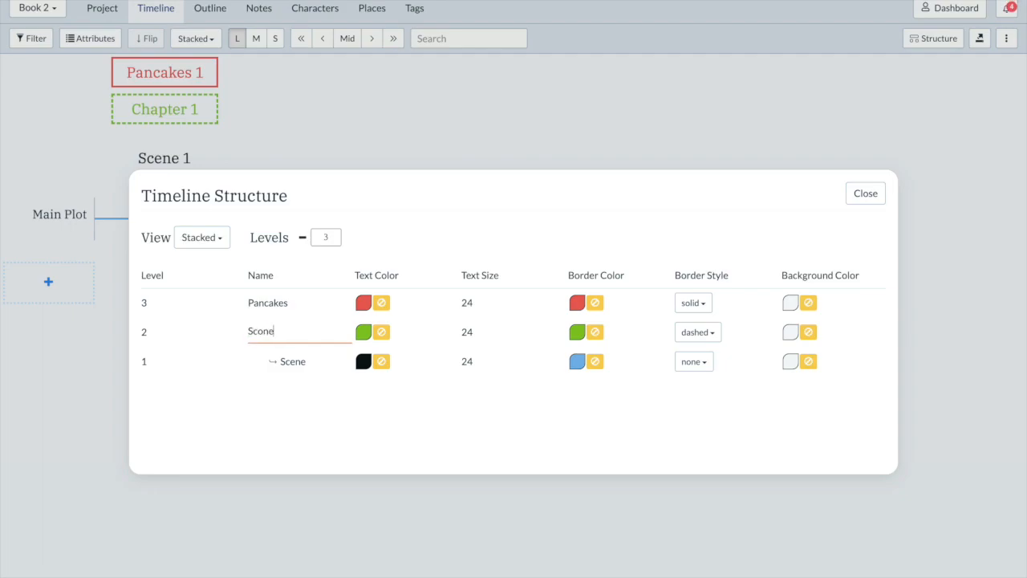
type("Wa")
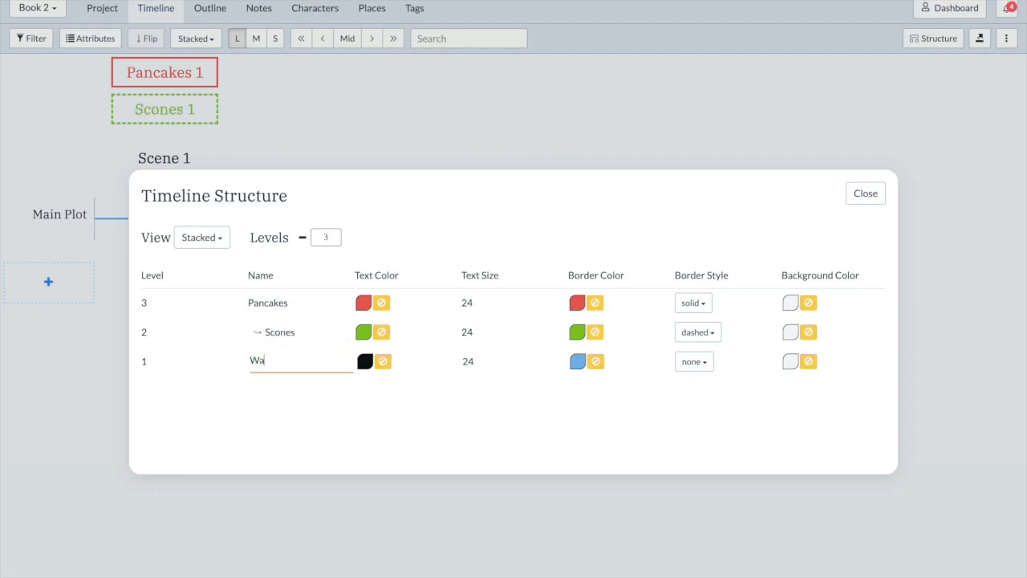
type("ffles")
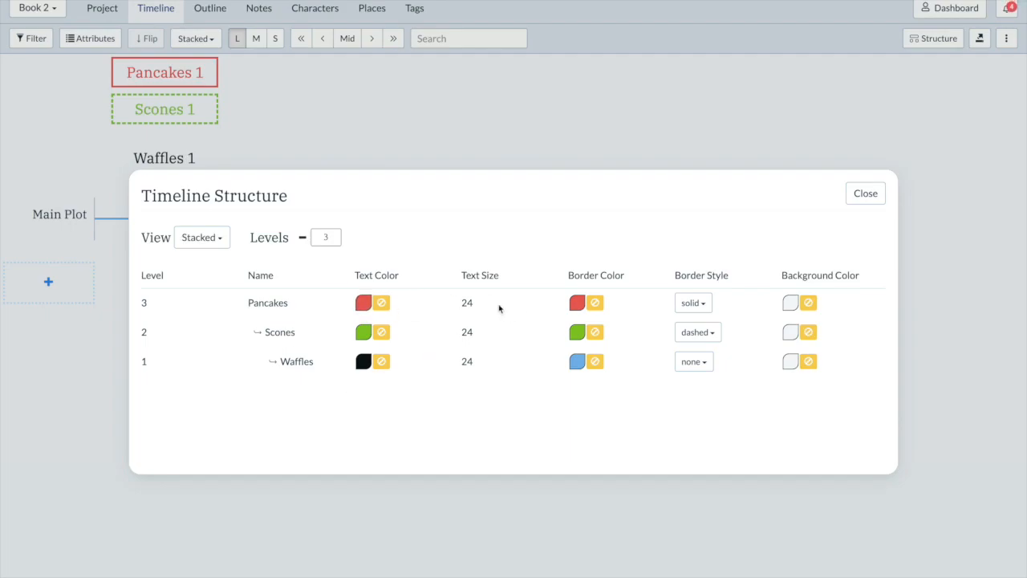
mouse_move(596, 360)
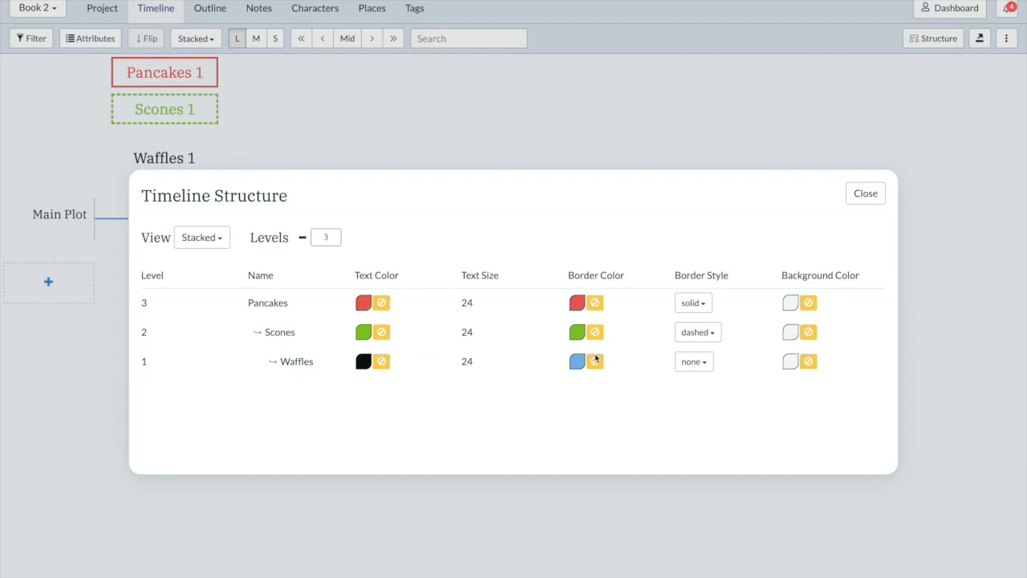
mouse_move(441, 446)
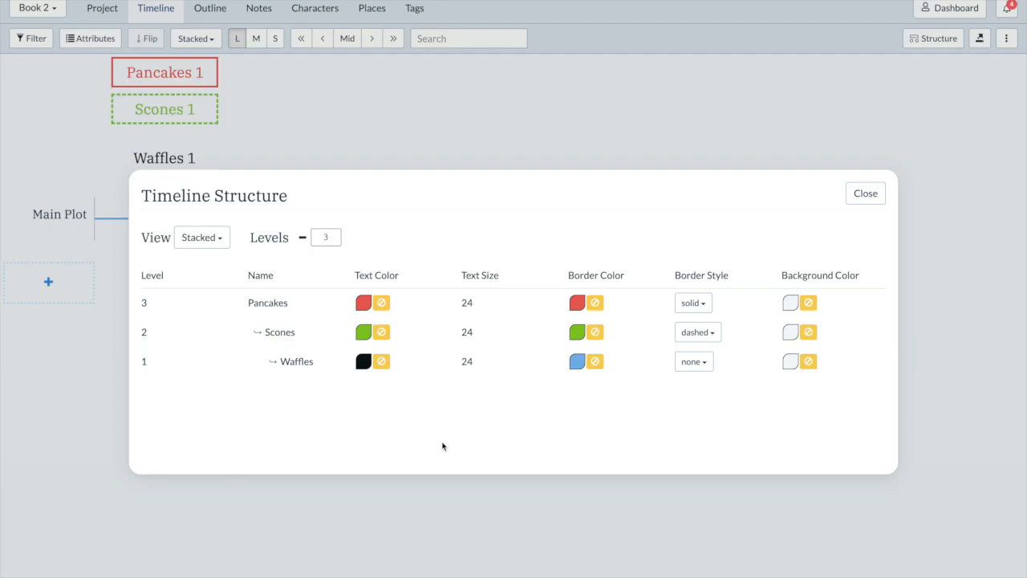
left_click(202, 236)
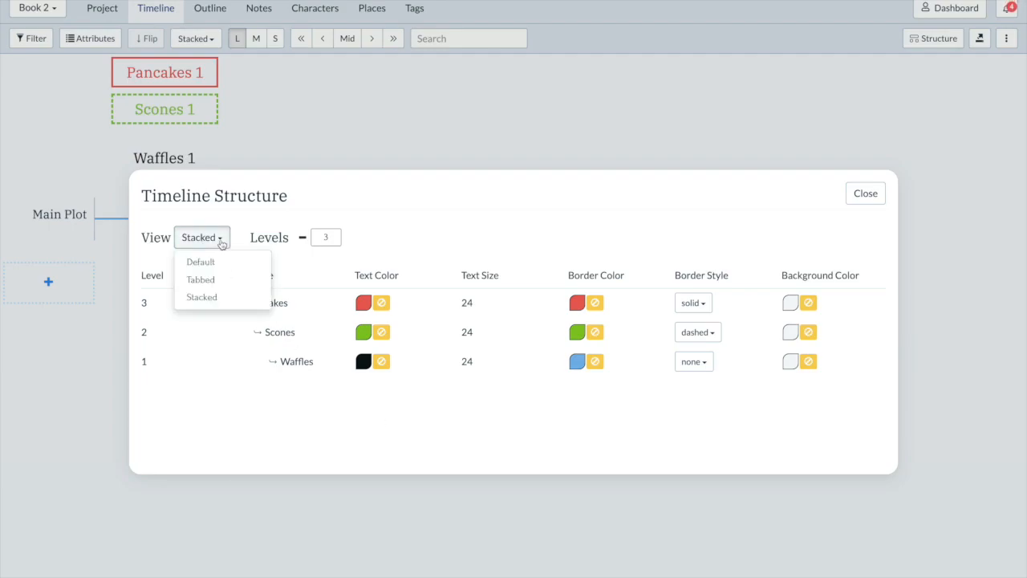
left_click(865, 193)
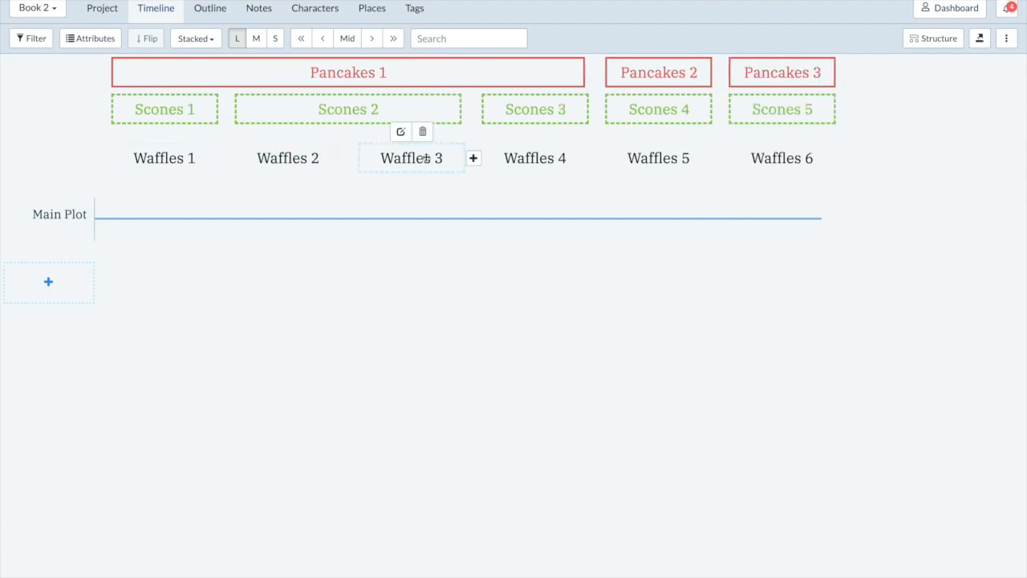
Add a seventh Waffles heading after Waffles 3 and return to Three Little Pigs.
left_click(473, 158)
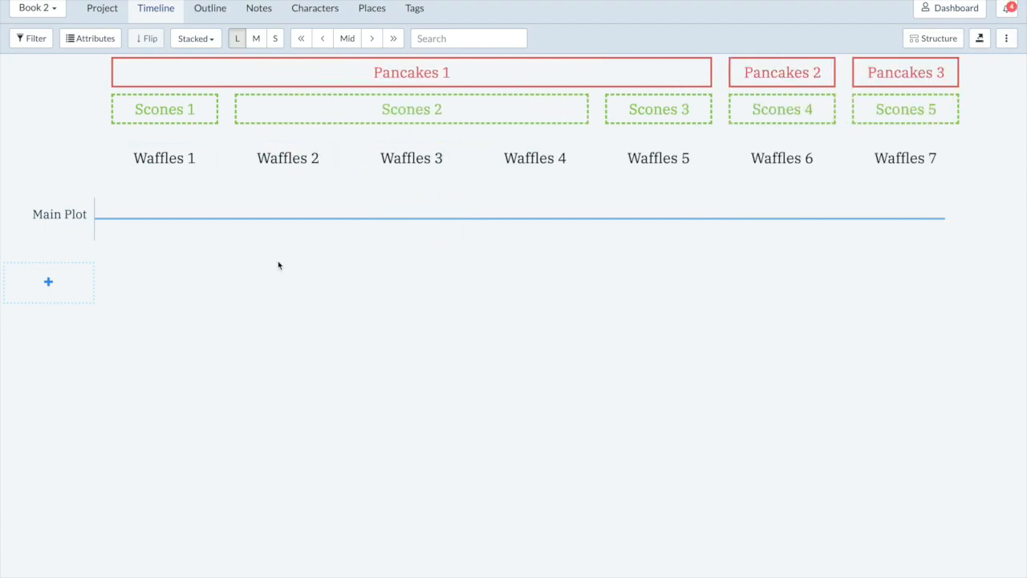
left_click(164, 157)
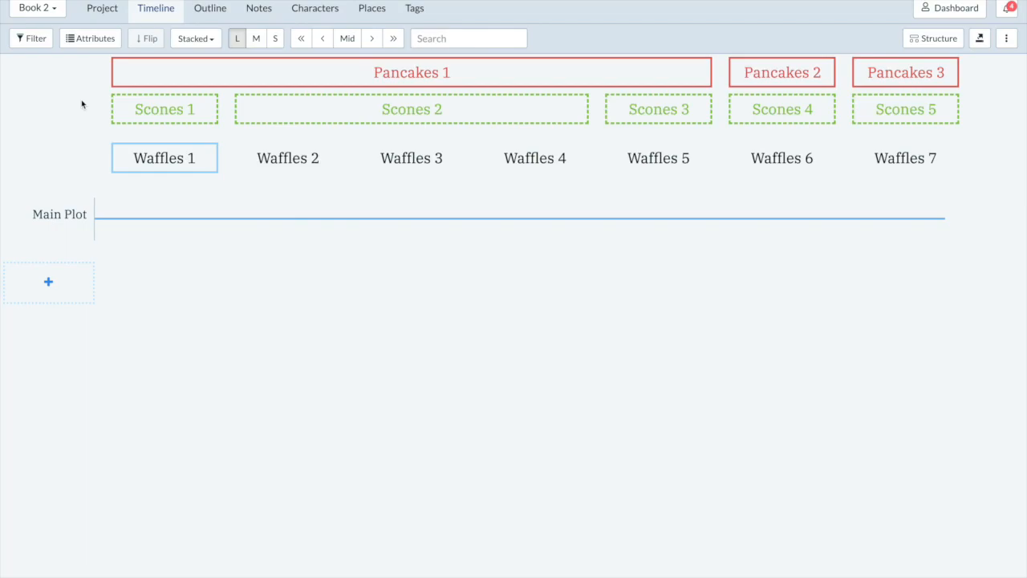
left_click(37, 8)
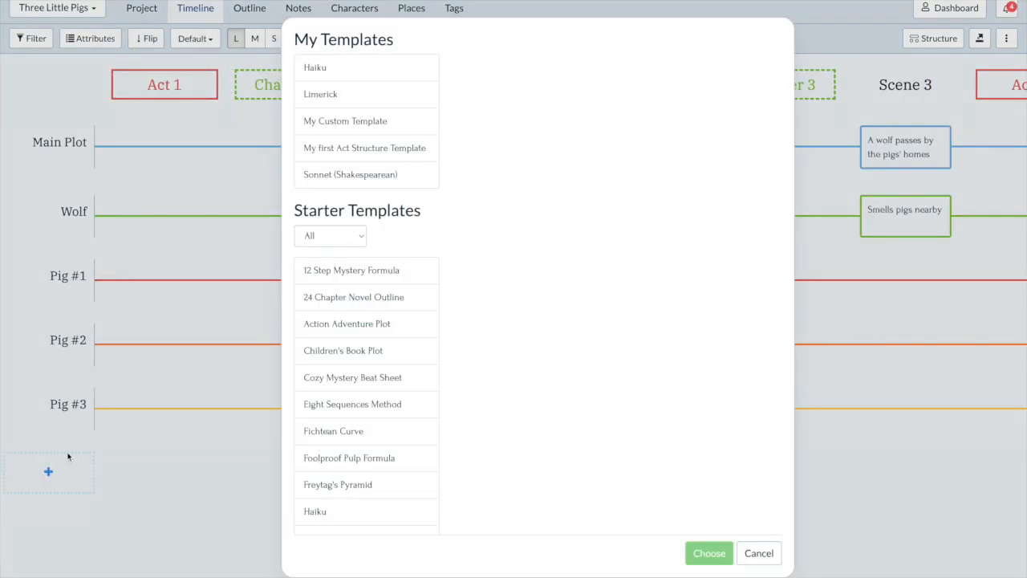
Apply the 12 Step Mystery Formula starter template at Level 1 Scene.
left_click(351, 269)
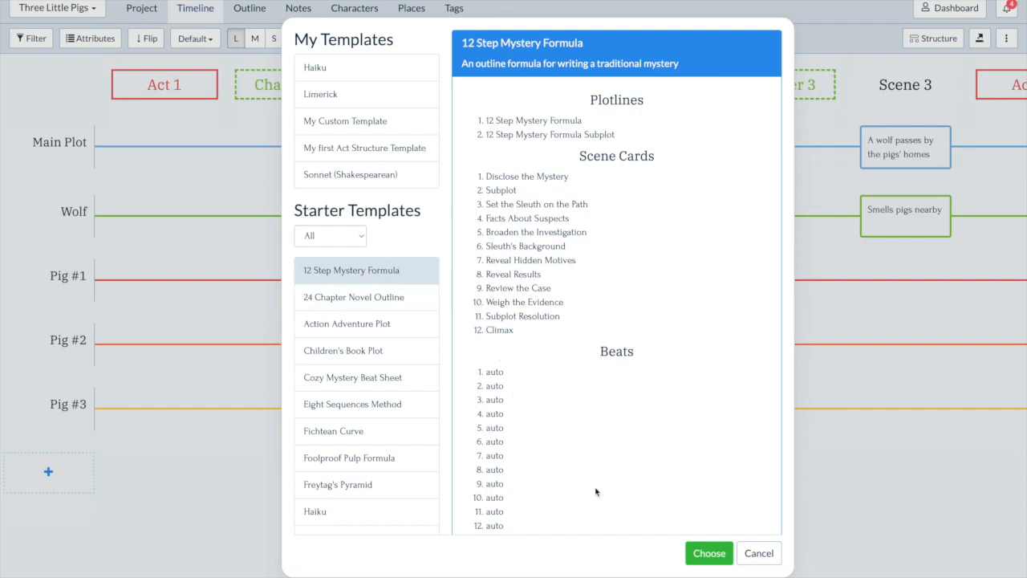
mouse_move(708, 553)
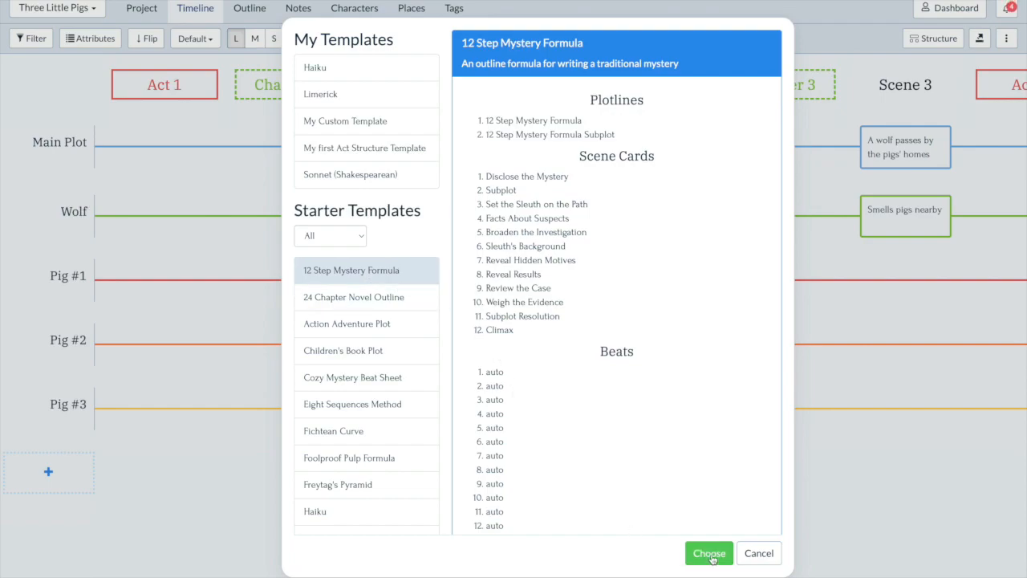
left_click(709, 553)
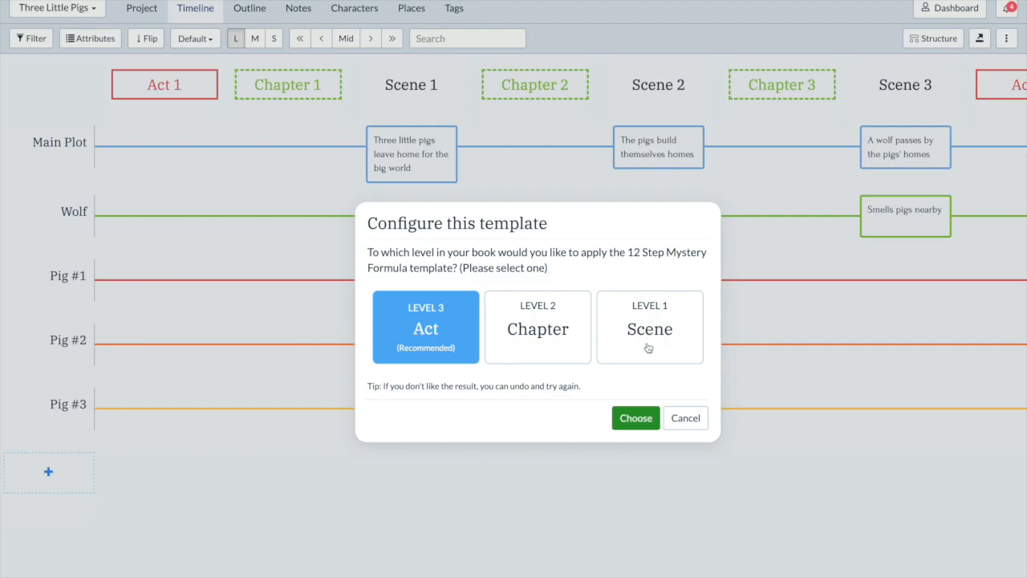
left_click(649, 327)
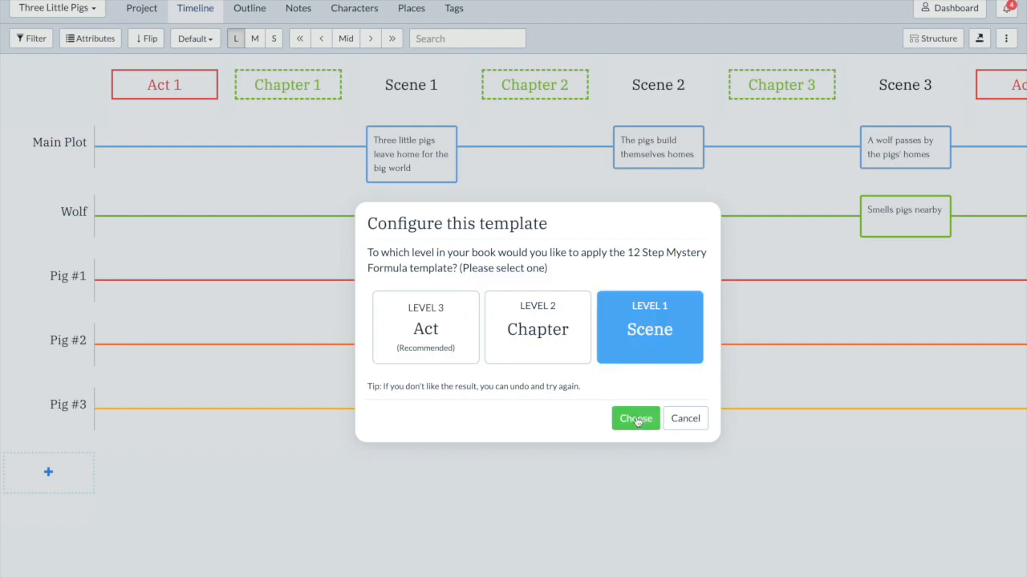
left_click(634, 417)
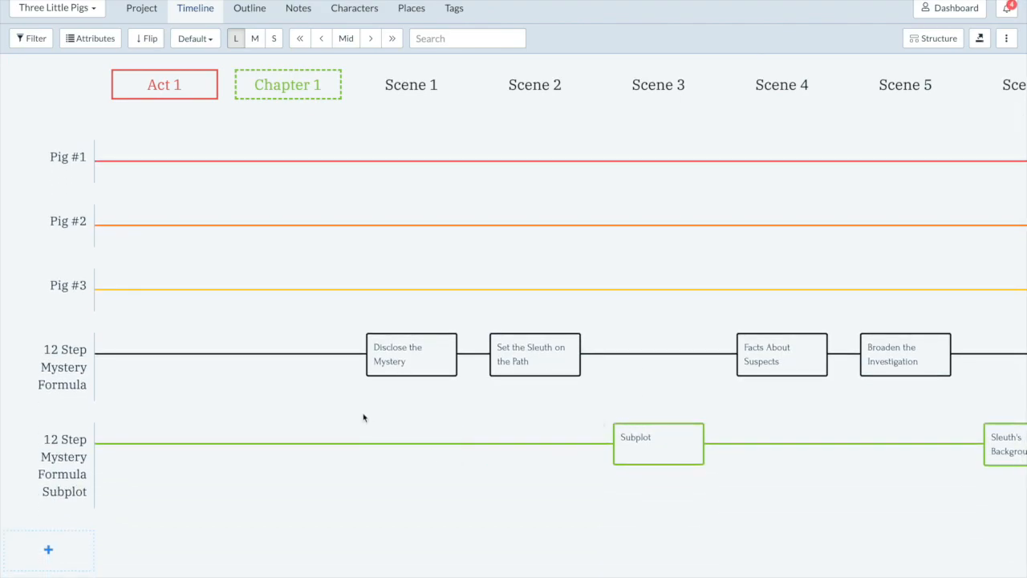
mouse_move(258, 392)
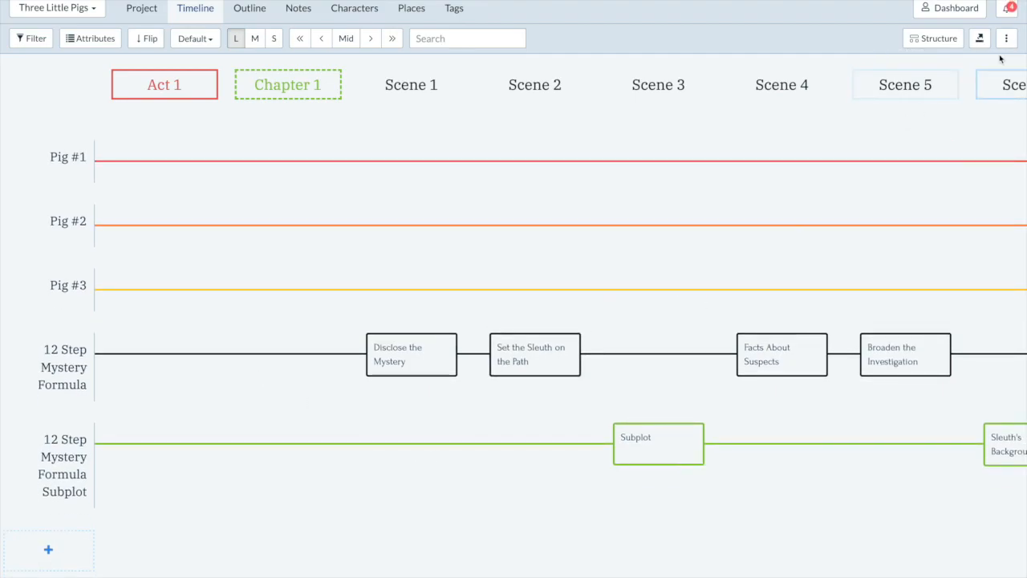
Save the current timeline as a template named 'My Act Structure'.
left_click(1006, 37)
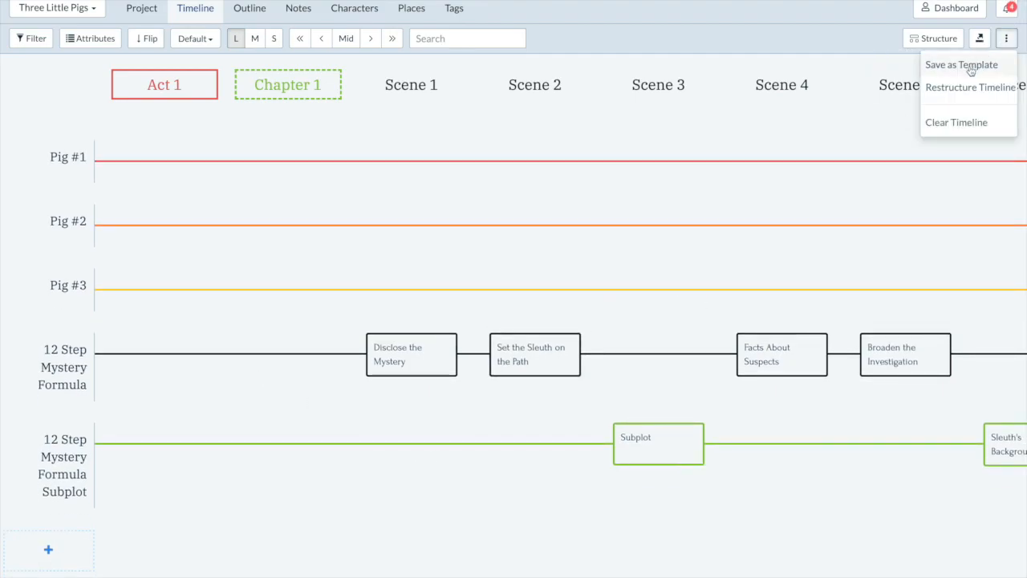
left_click(960, 64)
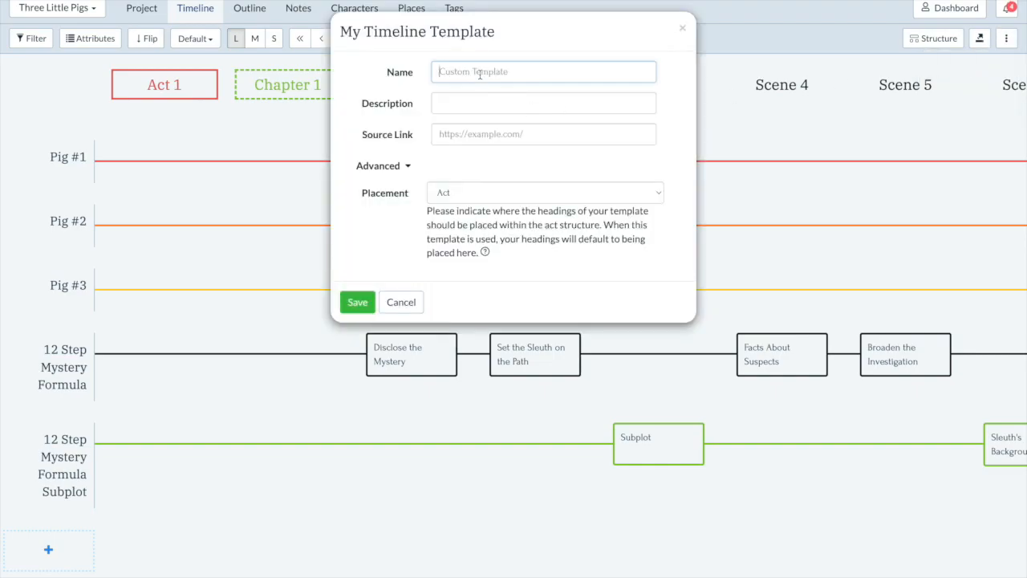
type("My Act Structure")
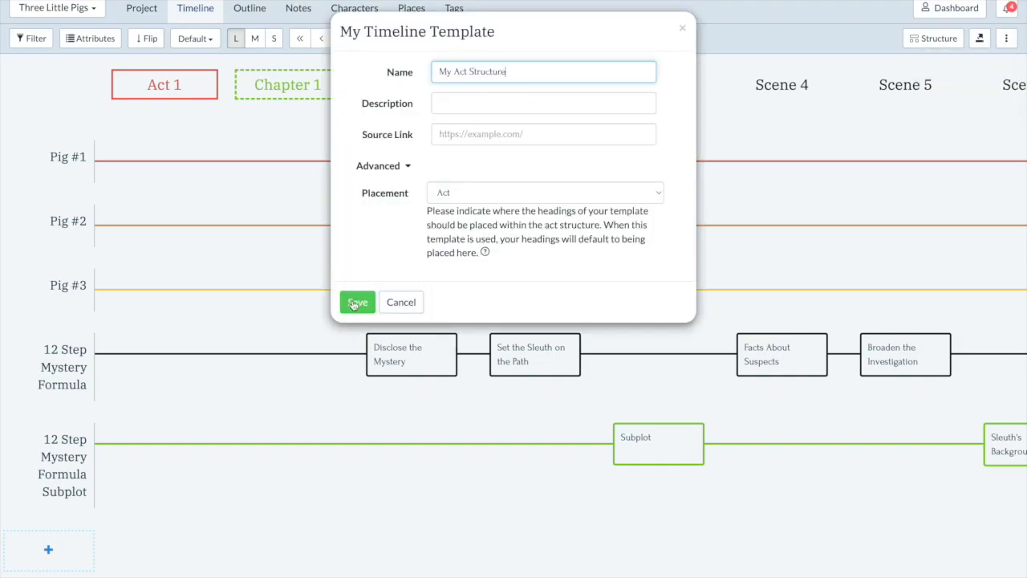
left_click(357, 302)
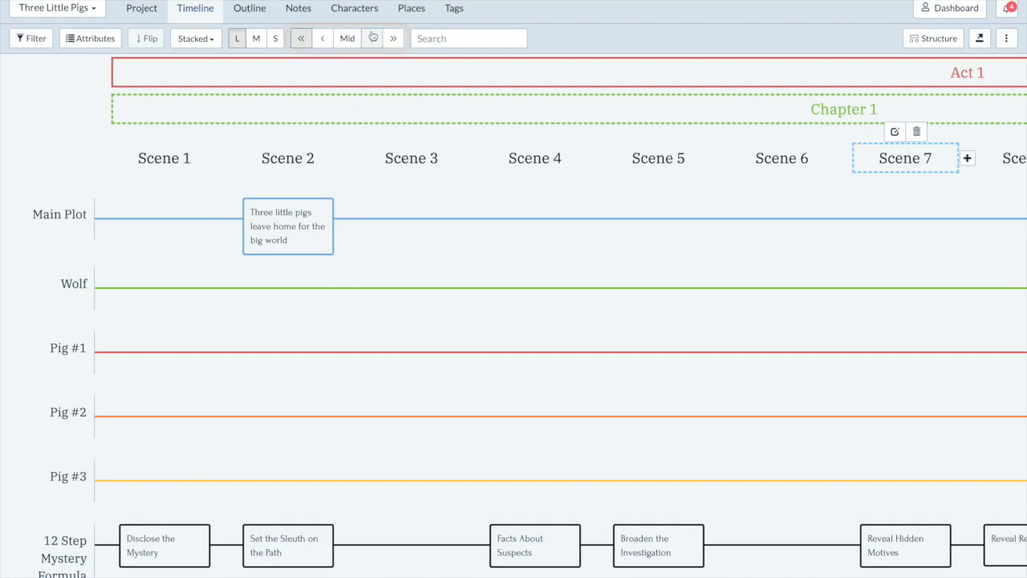
Step forward one scene, then jump ahead to Act 2's Scenes 13–19.
left_click(372, 39)
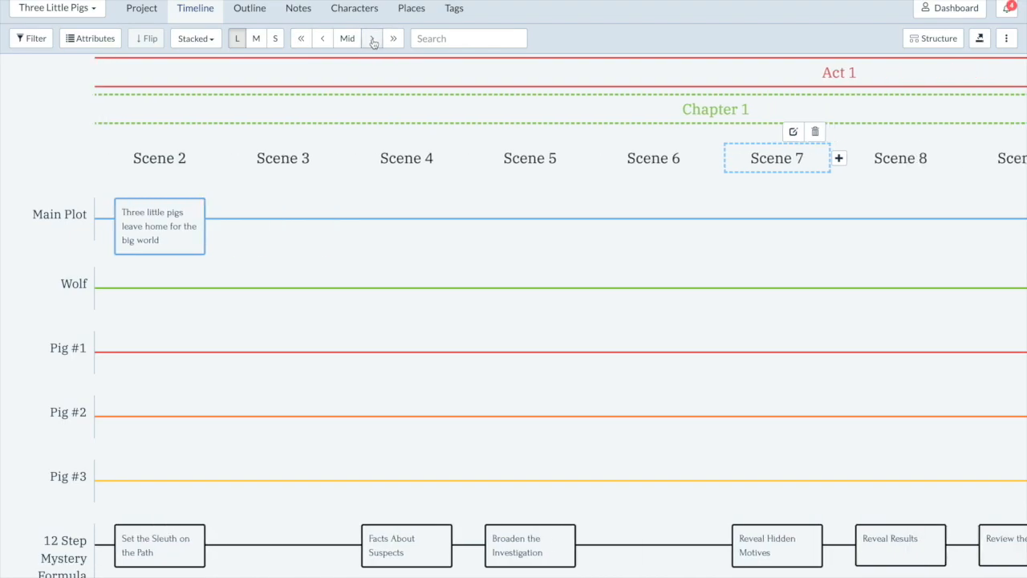
left_click(394, 38)
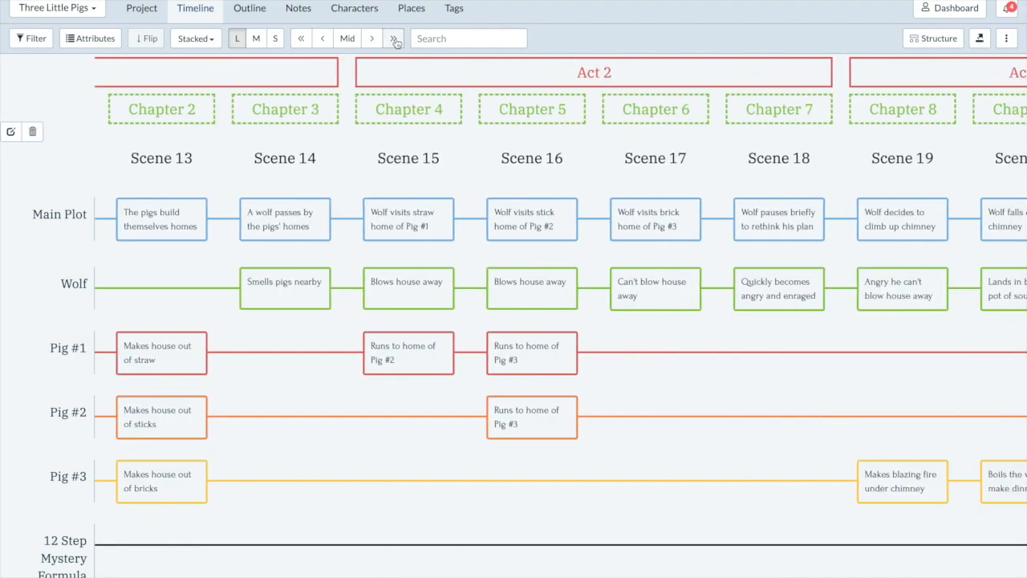